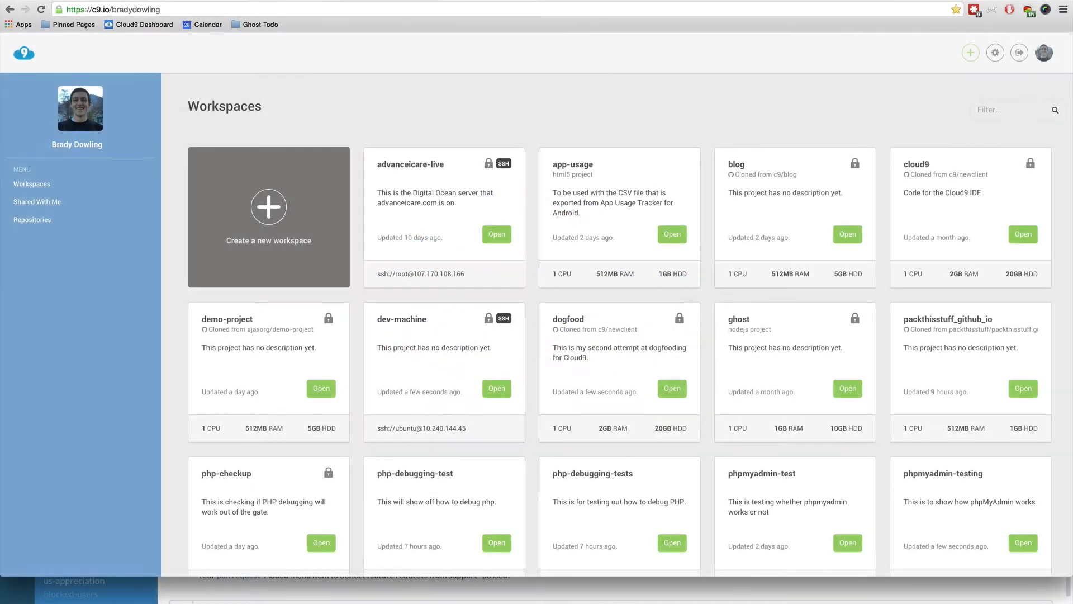
mouse_move(268, 207)
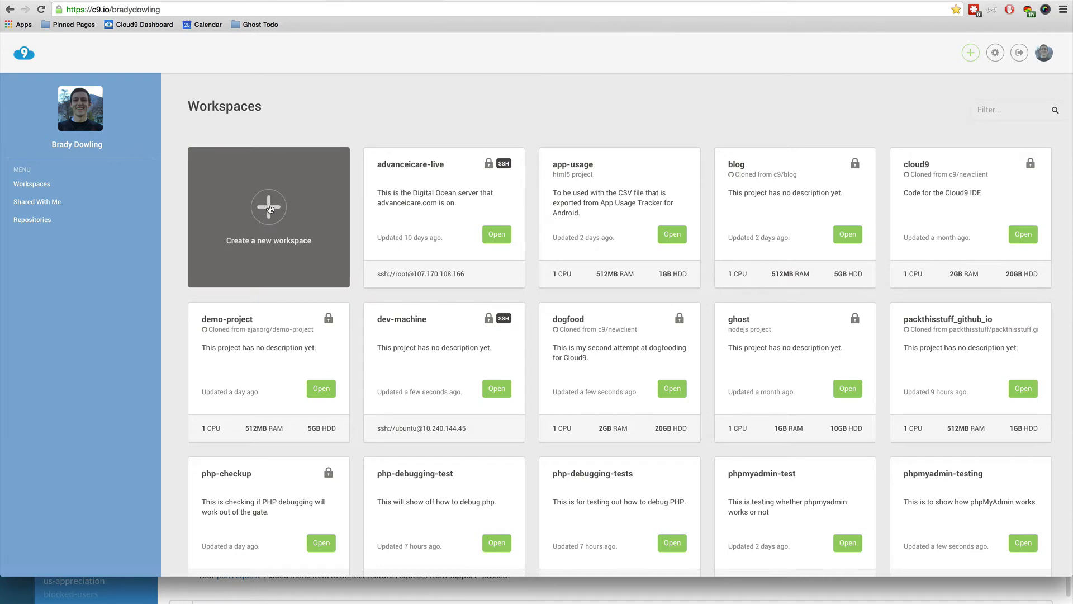
Create a Custom workspace 'testing-phpmyadmin' described as the workspace for phpmyadmin.
left_click(268, 216)
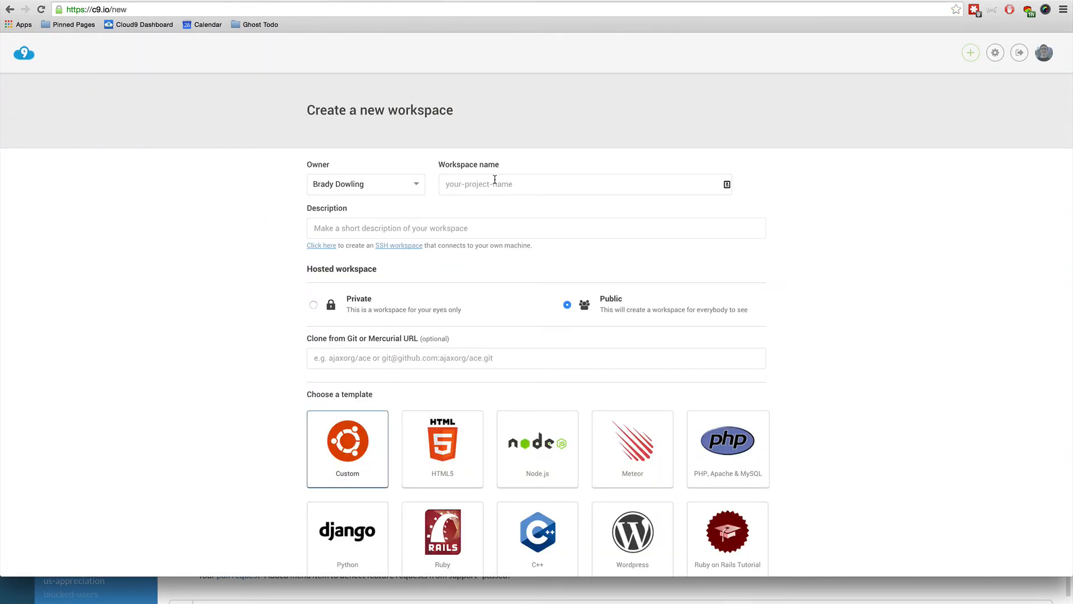
type("testing-ph")
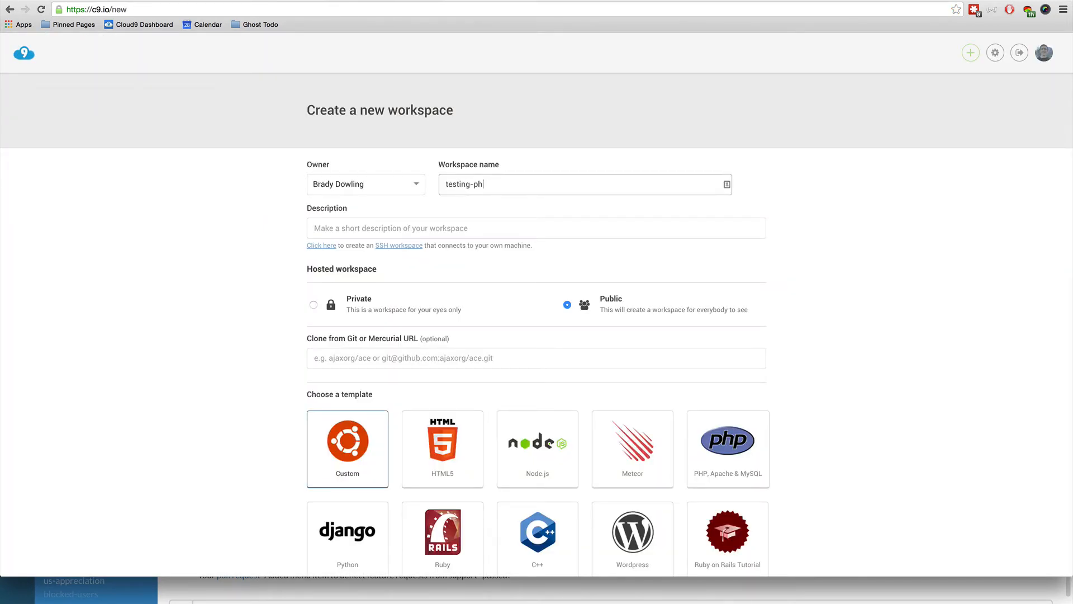
left_click(356, 494)
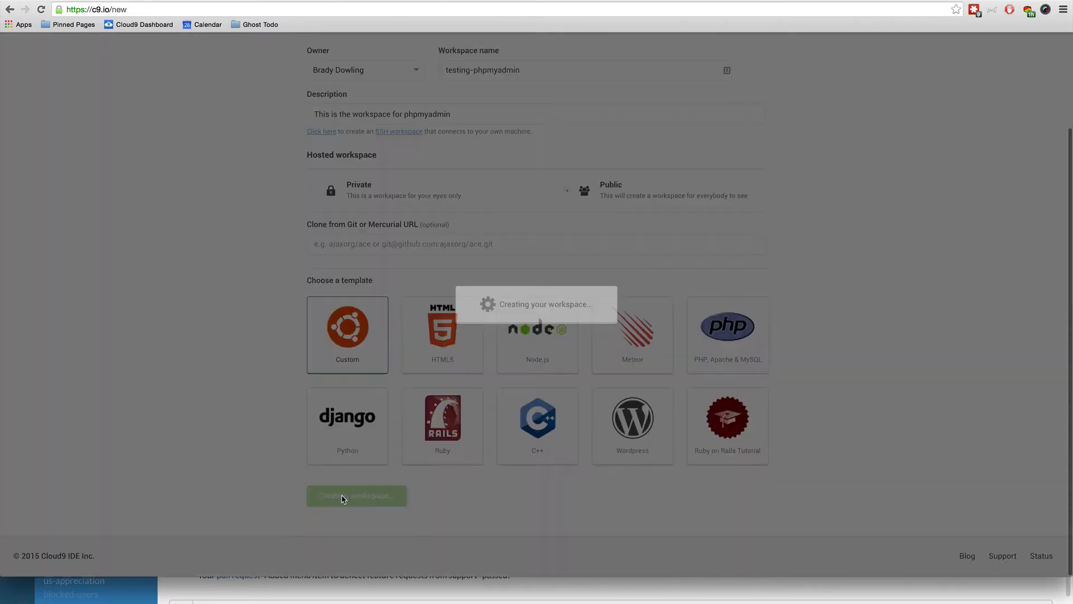
left_click(356, 495)
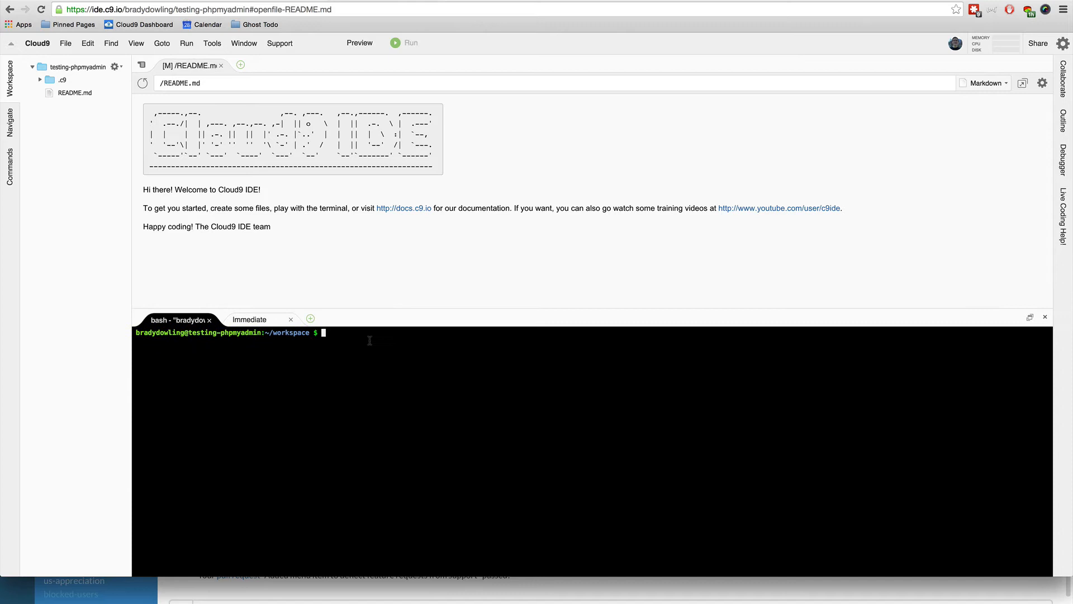
Install MySQL and phpMyAdmin with mysql-ctl and phpmyadmin-ctl, start MySQL, and follow the login URL.
type("mysql-ctl install")
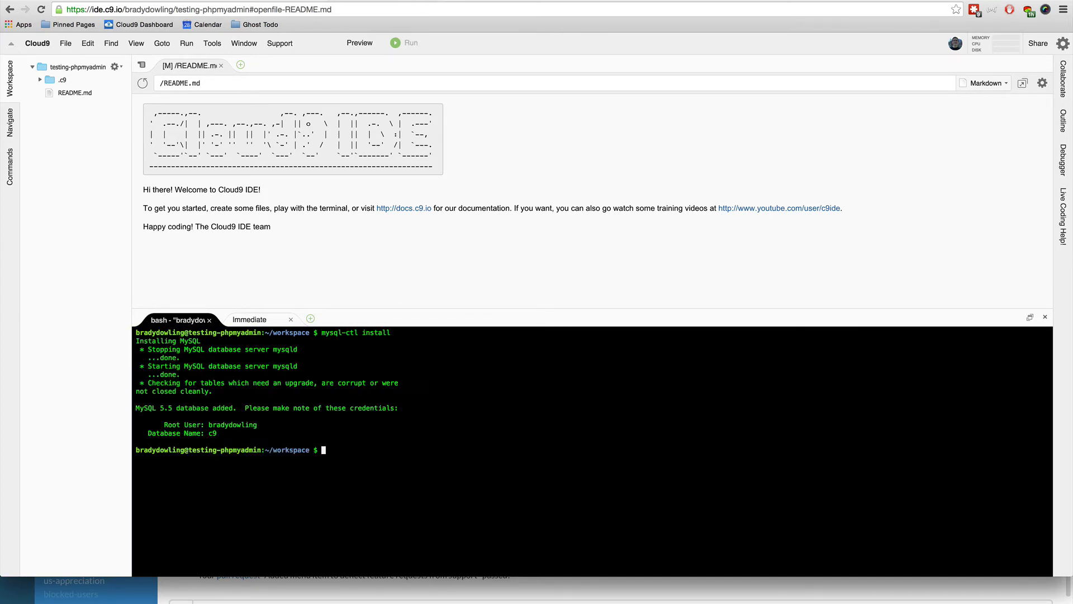
type("phpmyadmin-ctl install")
type("mysql")
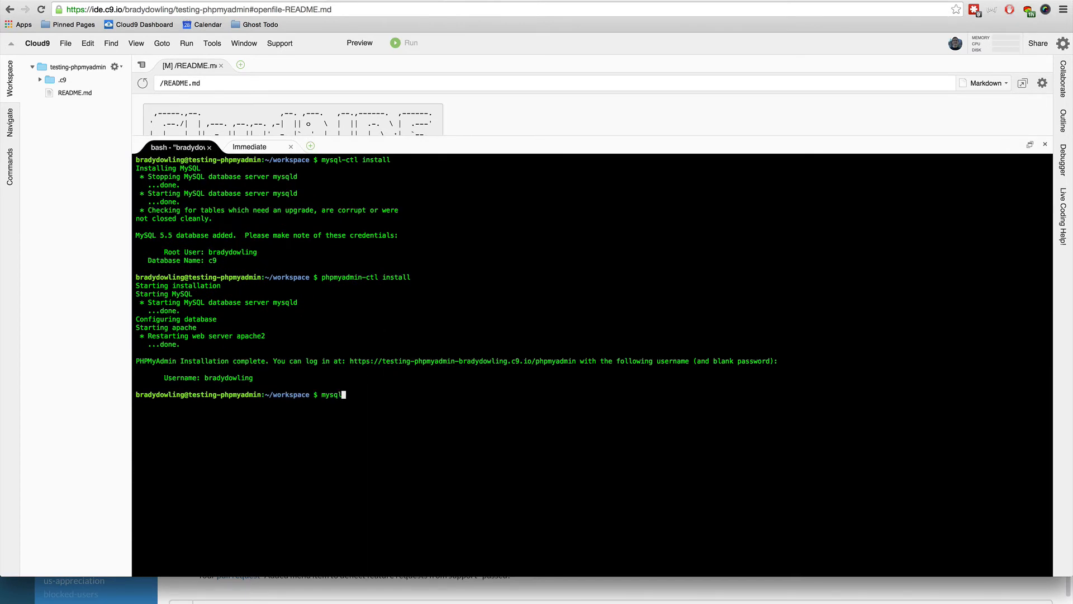
type("-ctl start")
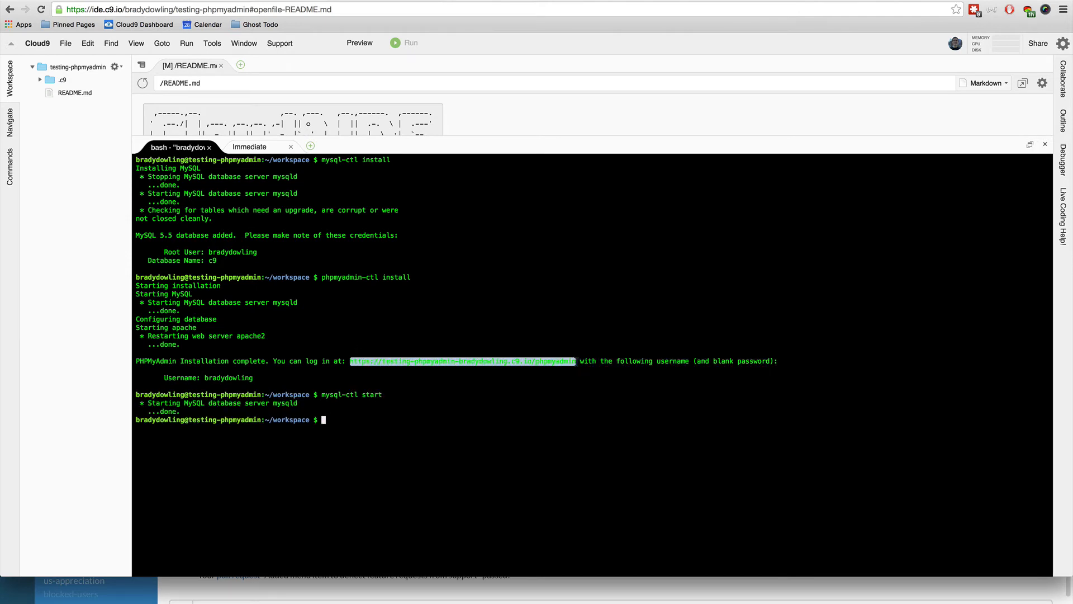
left_click(462, 361)
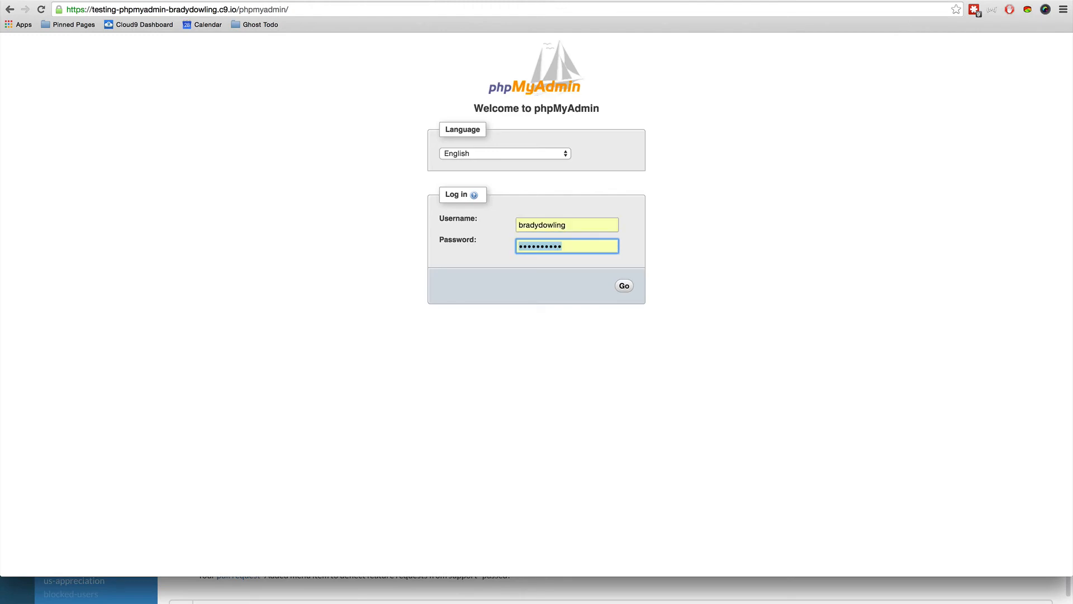
Sign into phpMyAdmin as the workspace user with a blank password.
left_click(623, 286)
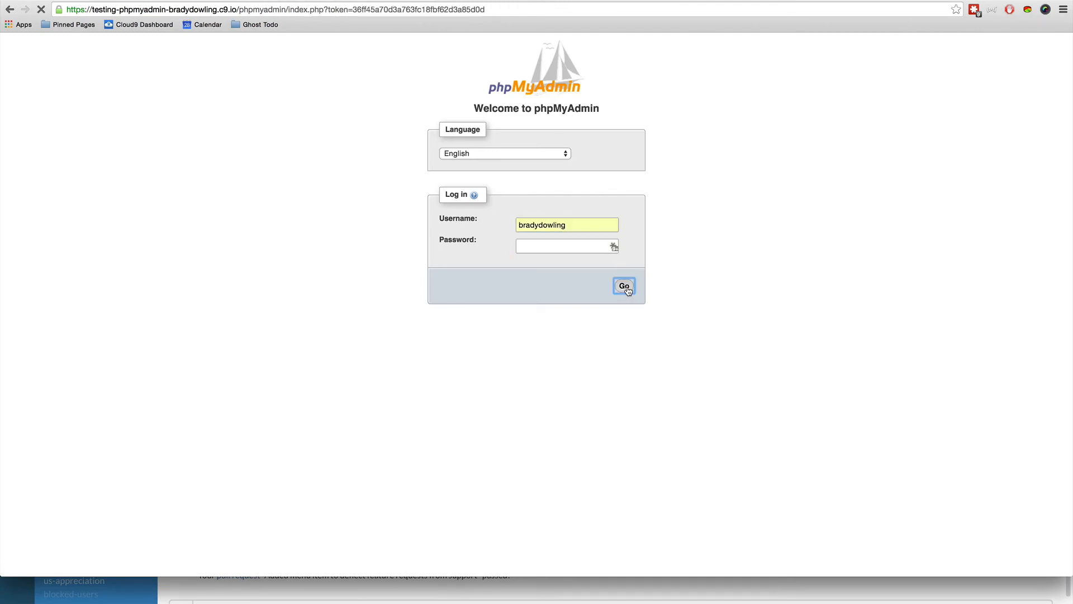
left_click(622, 285)
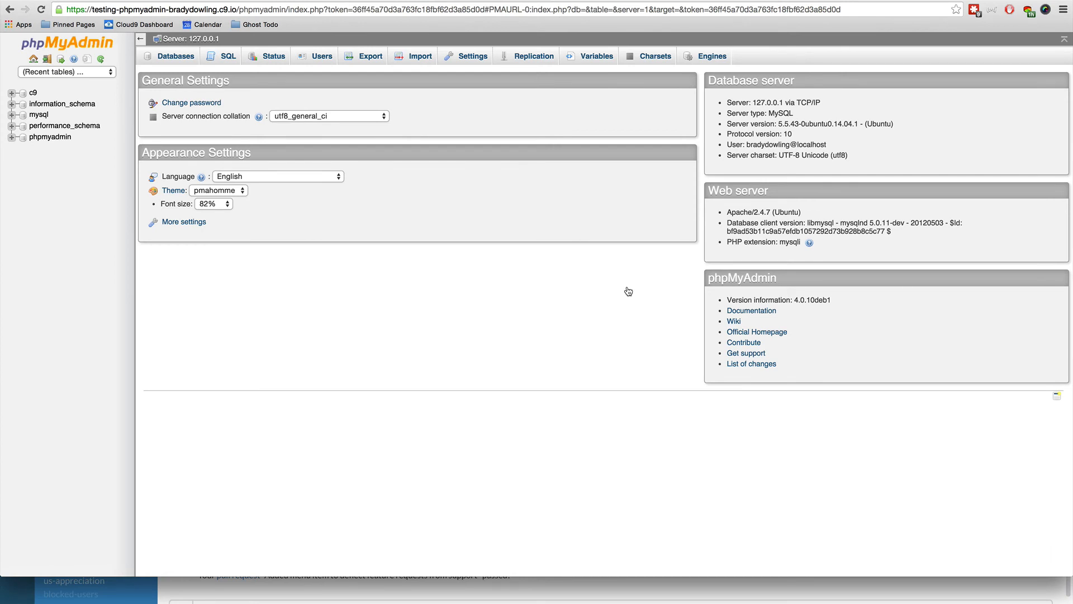